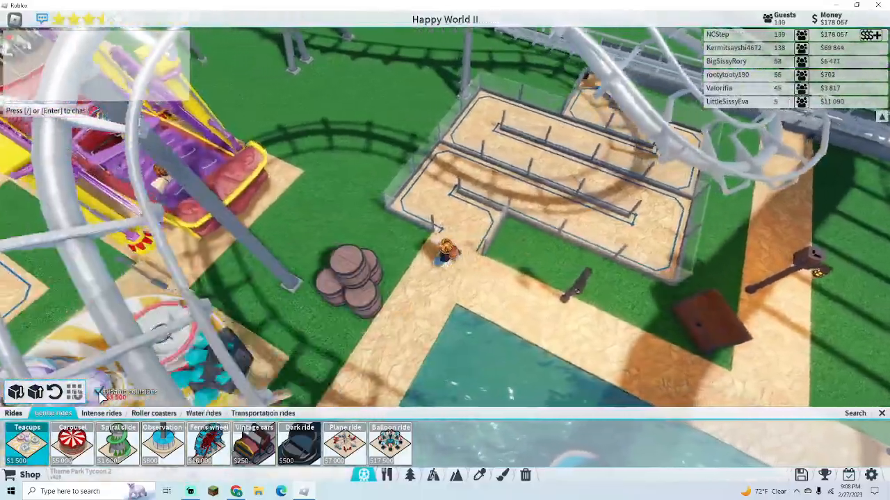
- Browse the Roller coasters category of the Rides shop for the new coaster
left_click(153, 413)
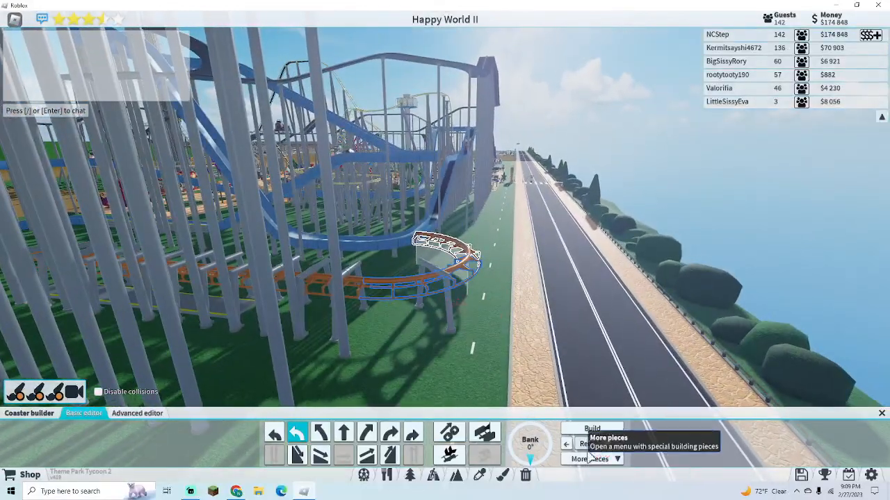
left_click(593, 458)
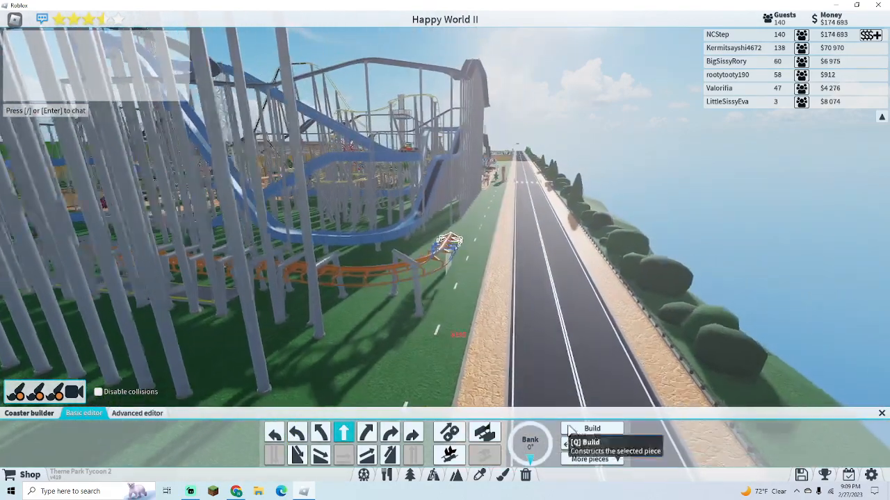
left_click(589, 458)
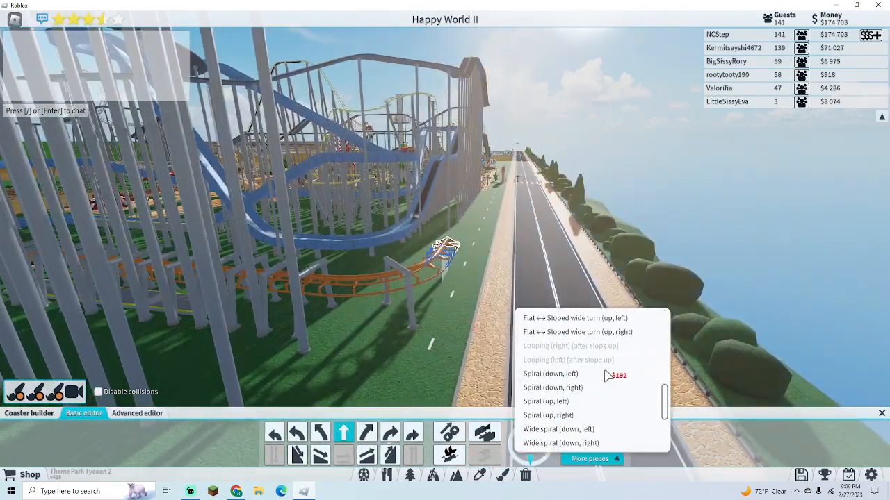
scroll("down", 3)
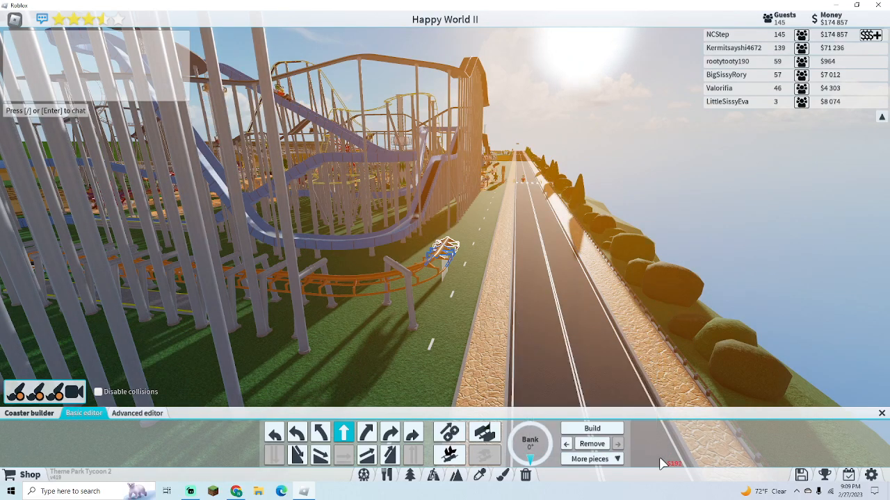
left_click(136, 413)
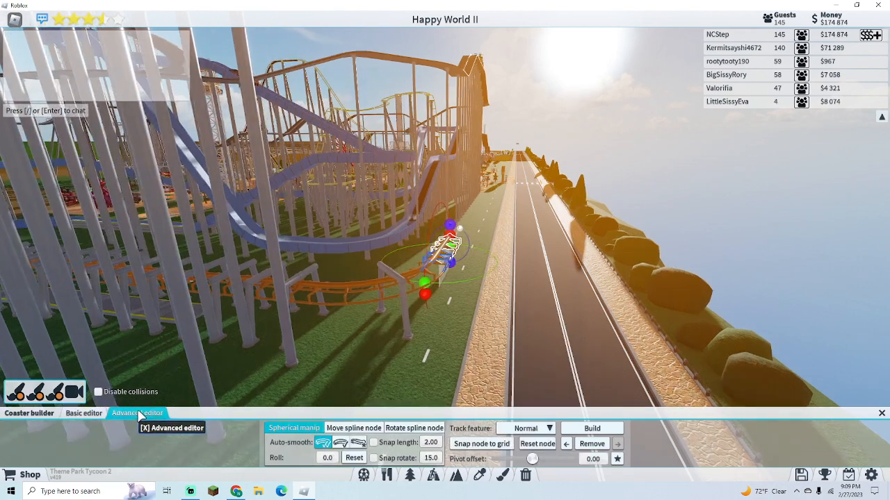
left_click(83, 413)
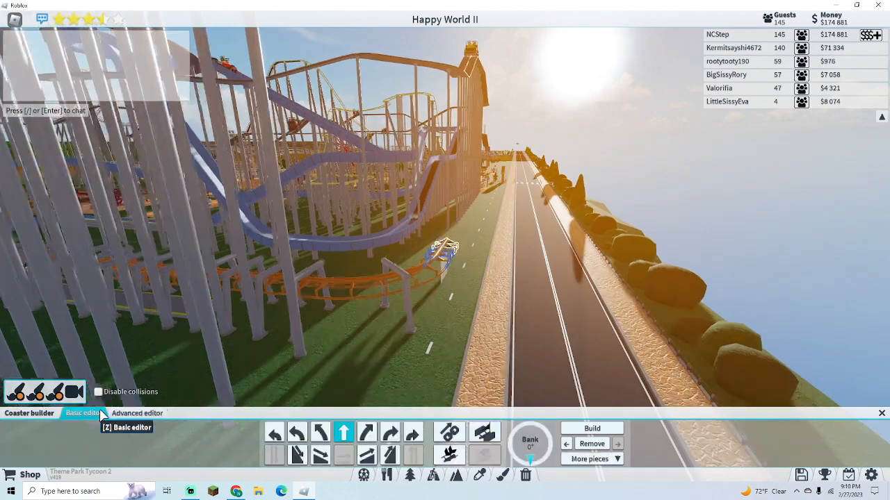
left_click(589, 459)
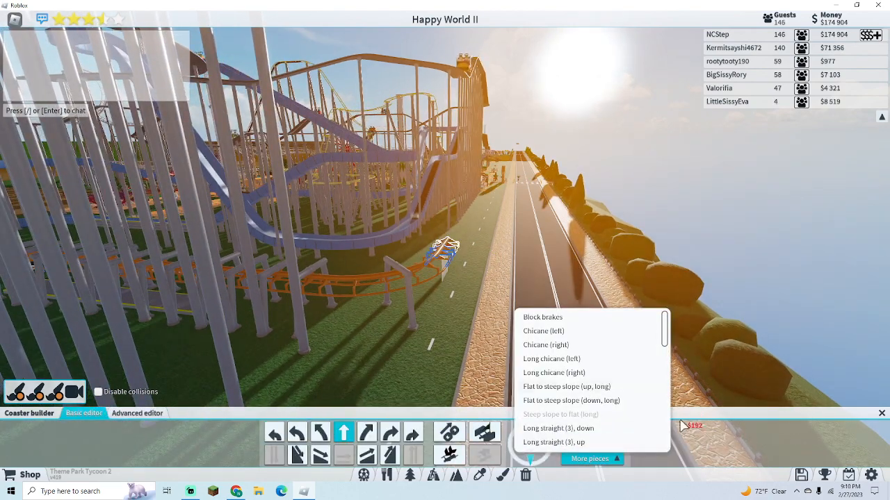
scroll("down", 3)
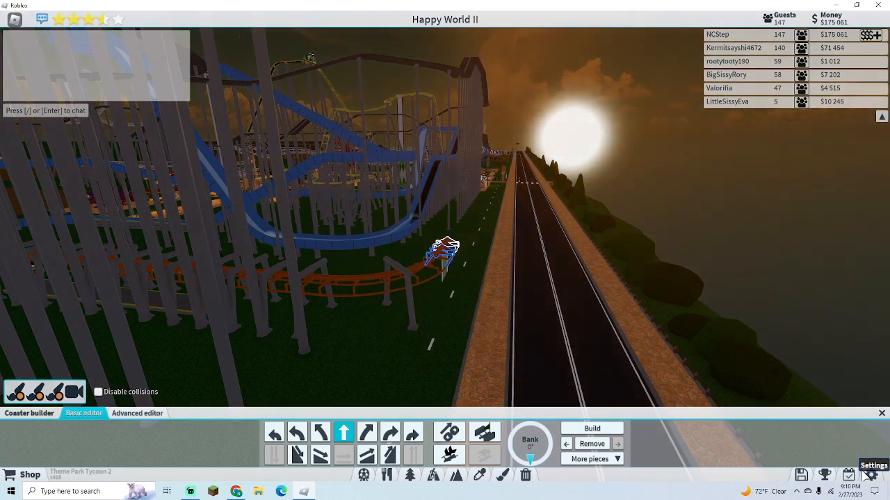
left_click(873, 465)
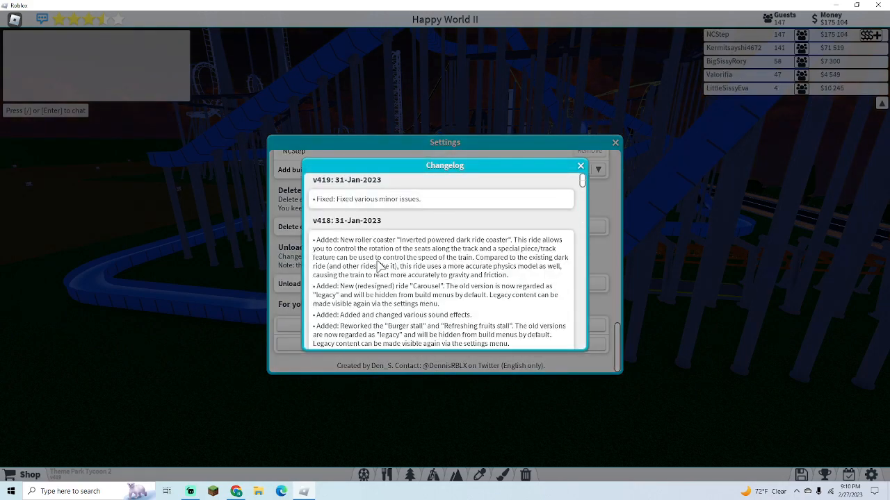
scroll("down", 3)
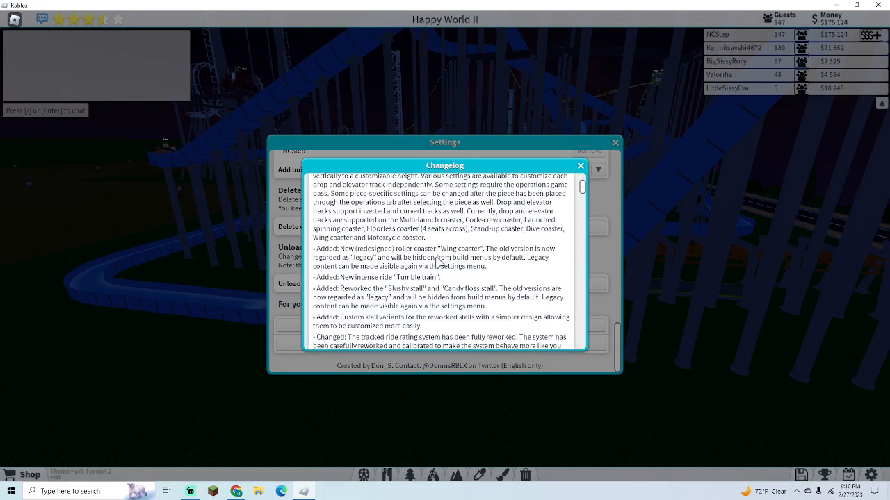
scroll("down", 3)
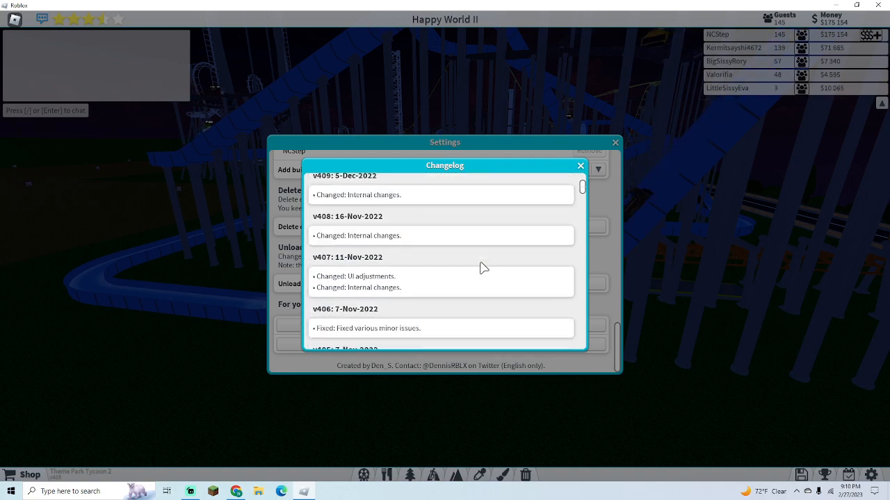
scroll("down", 3)
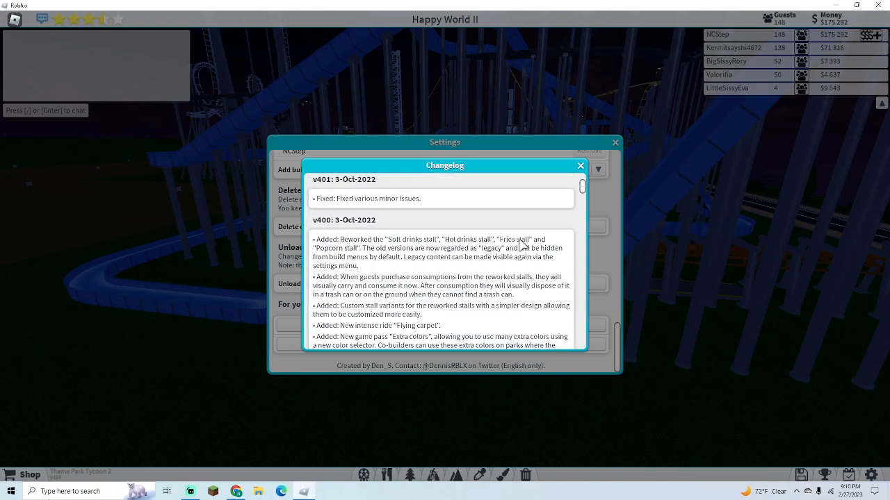
scroll("down", 3)
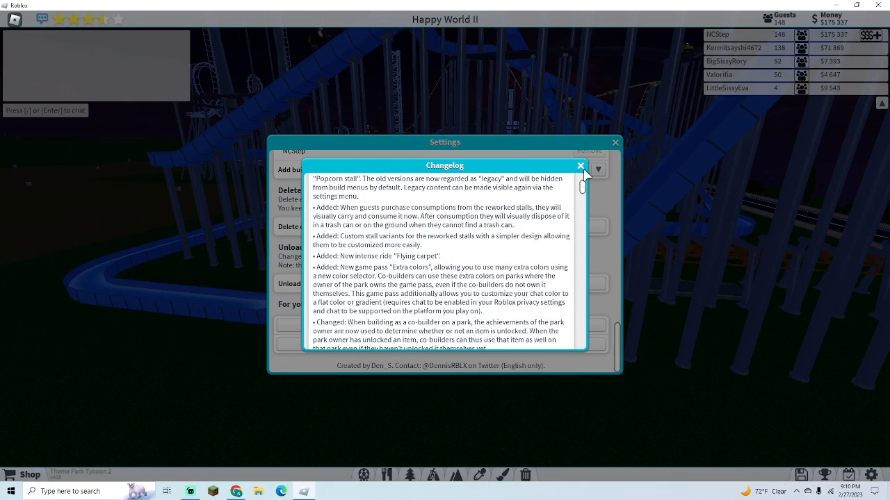
left_click(580, 165)
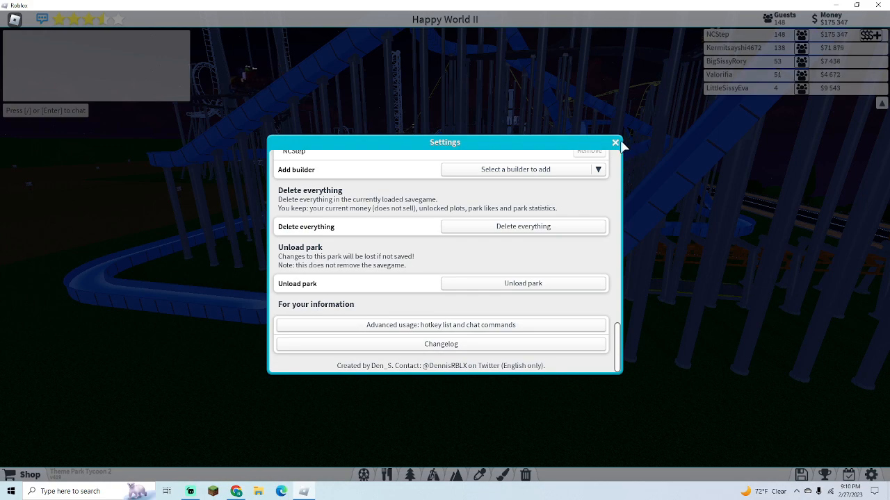
left_click(614, 142)
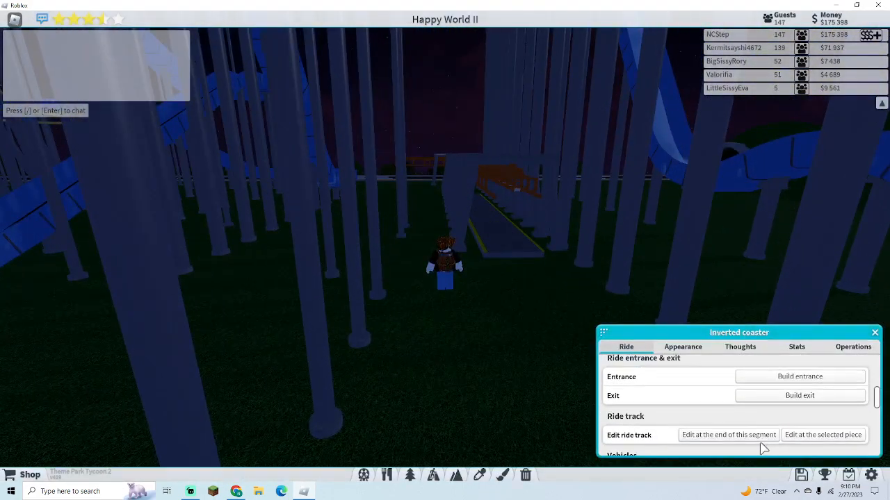
- Resume editing the old coaster and remove its track pieces back toward the station
left_click(729, 434)
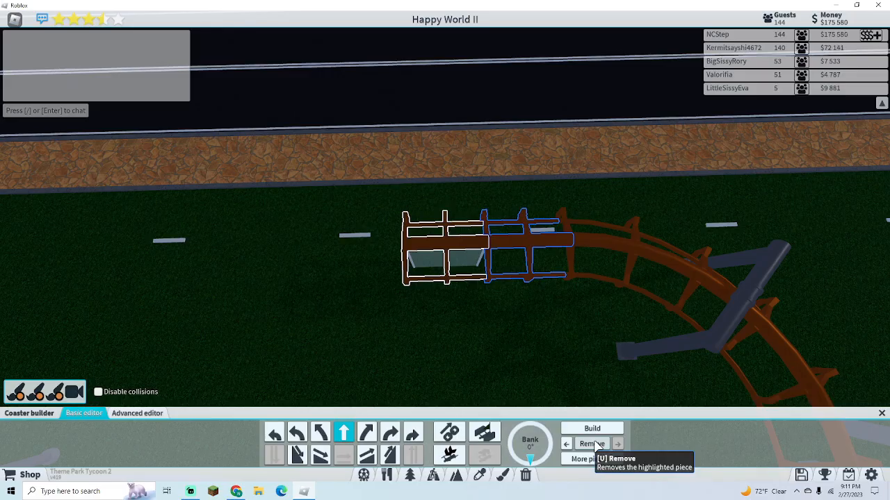
left_click(592, 443)
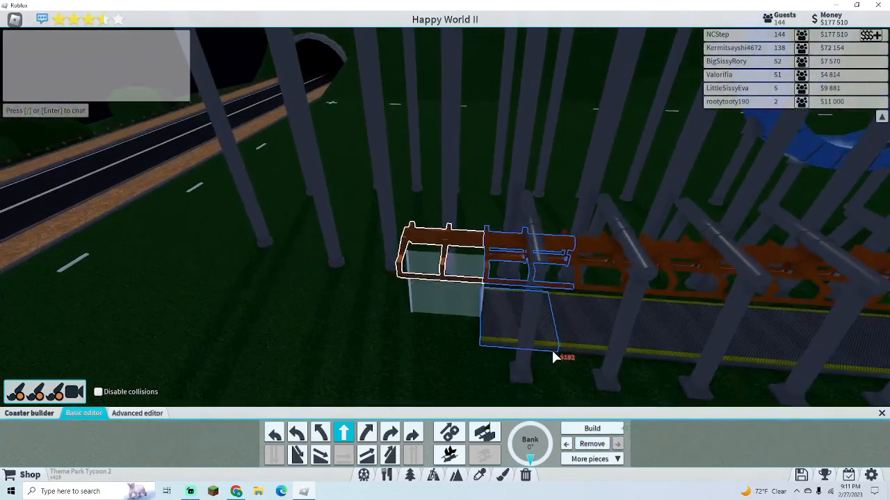
left_click(589, 459)
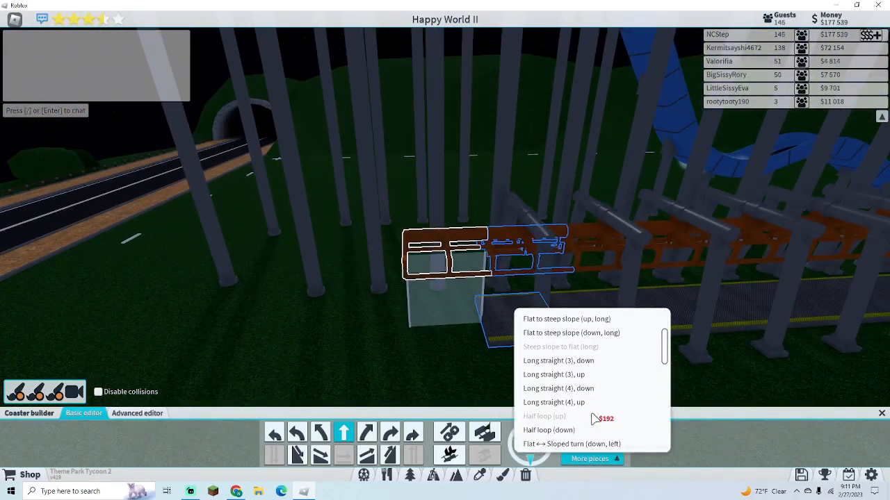
scroll("down", 3)
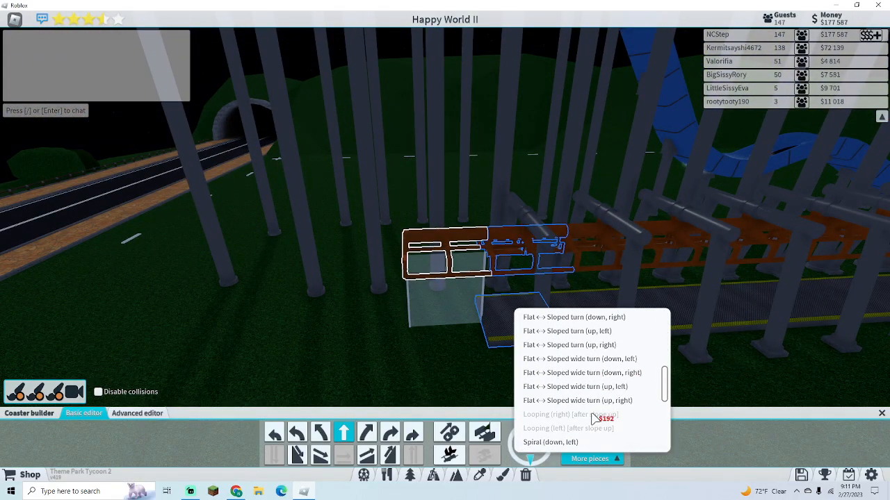
scroll("down", 3)
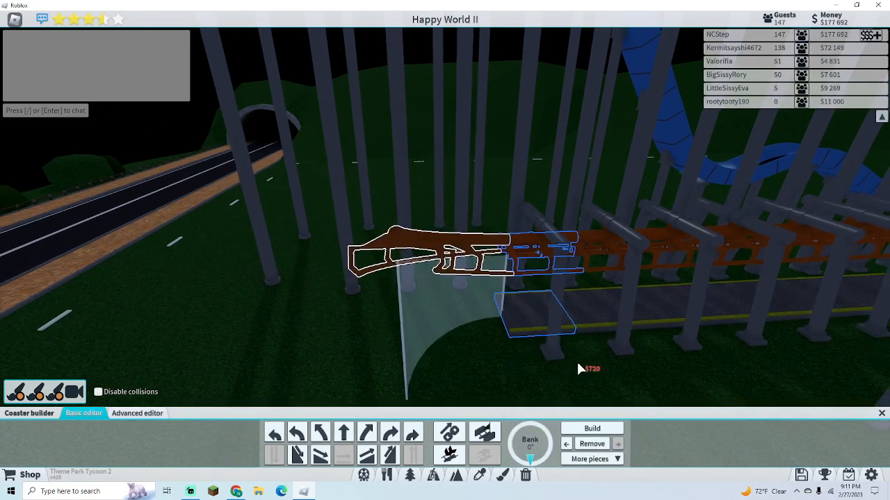
left_click(449, 431)
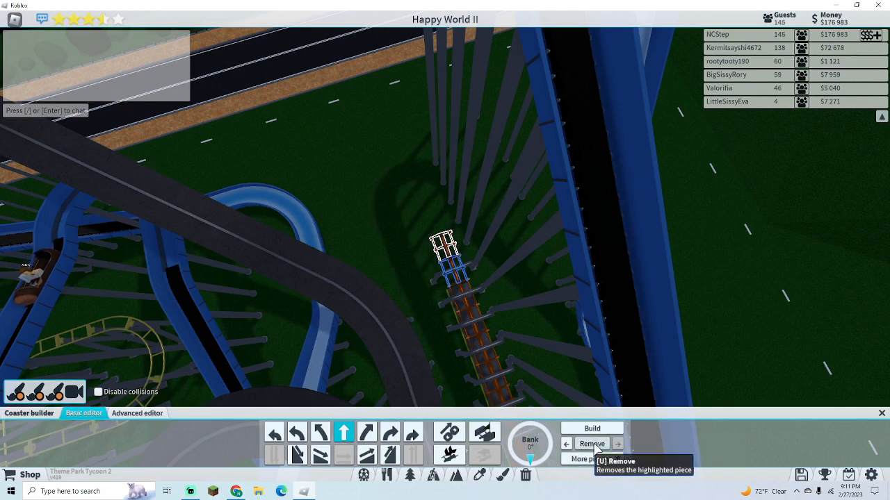
left_click(591, 443)
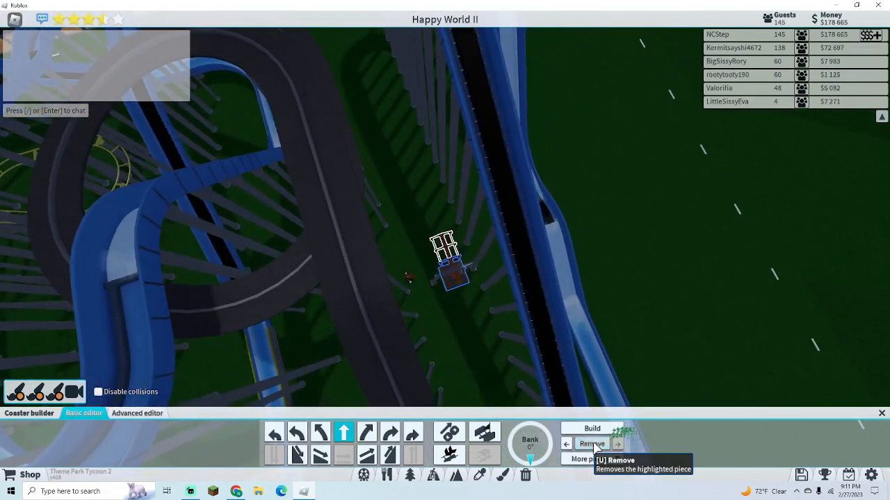
- Remove the entire Inverted coaster, then browse Roller coasters for a replacement
left_click(593, 443)
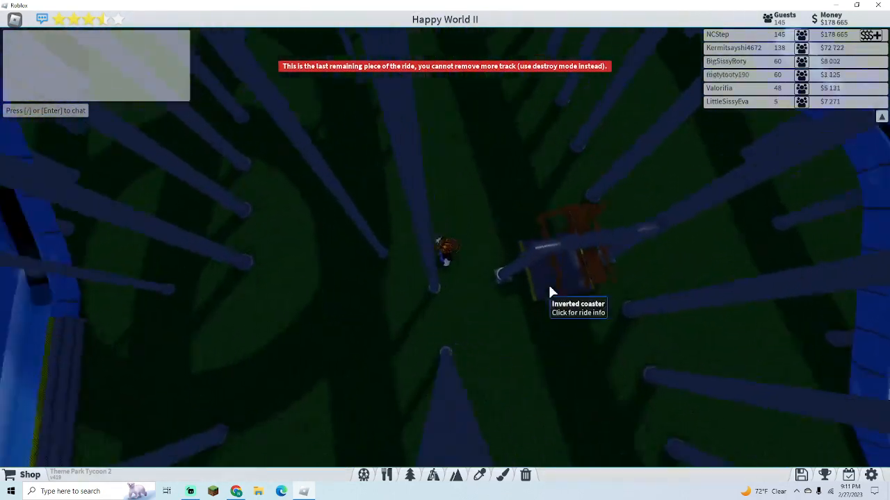
left_click(550, 292)
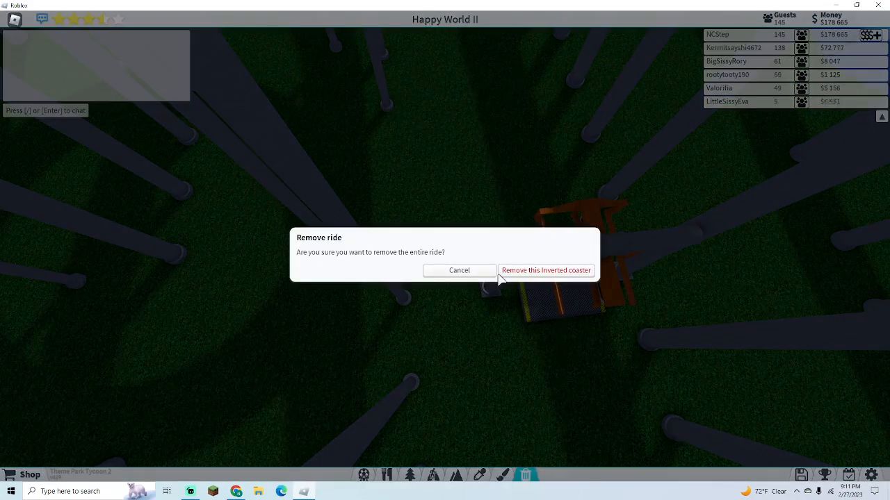
left_click(545, 270)
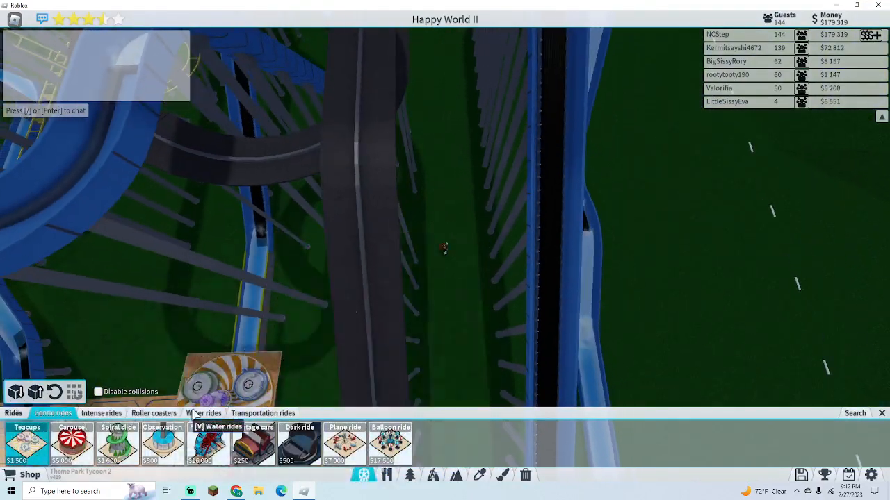
left_click(153, 413)
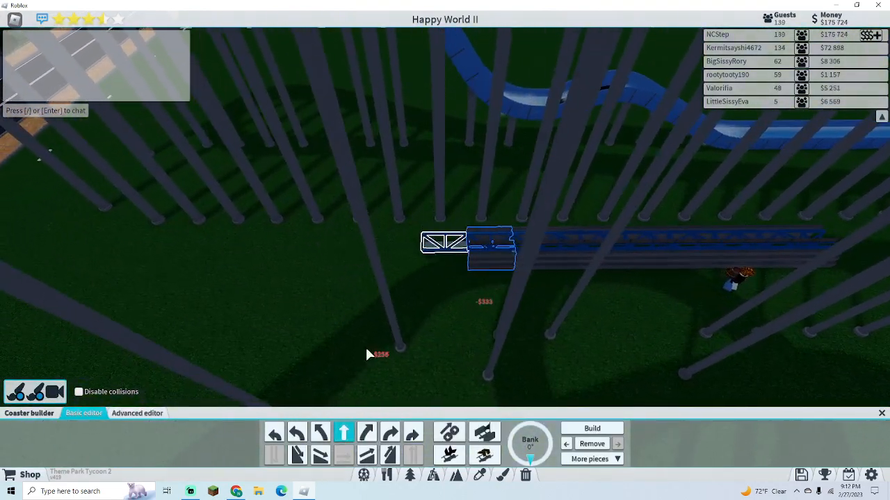
- Choose the short Drop/Elevator track piece from More pieces for the launched coaster
left_click(590, 459)
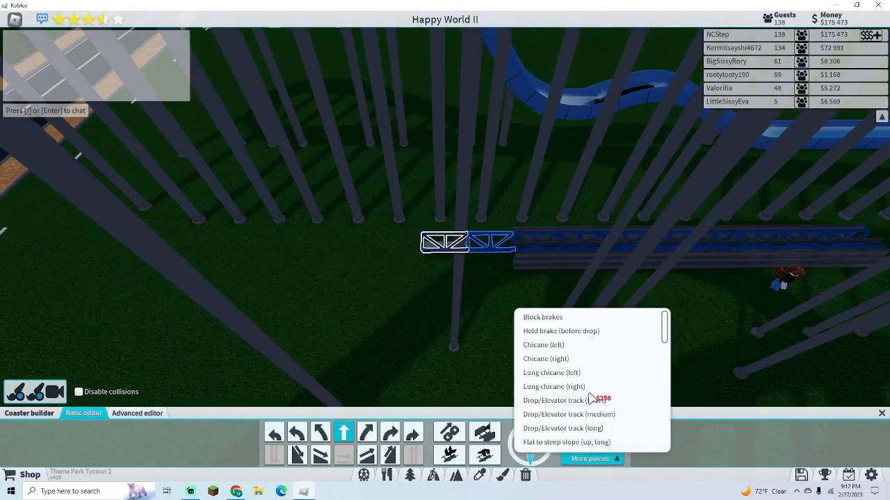
scroll("down", 3)
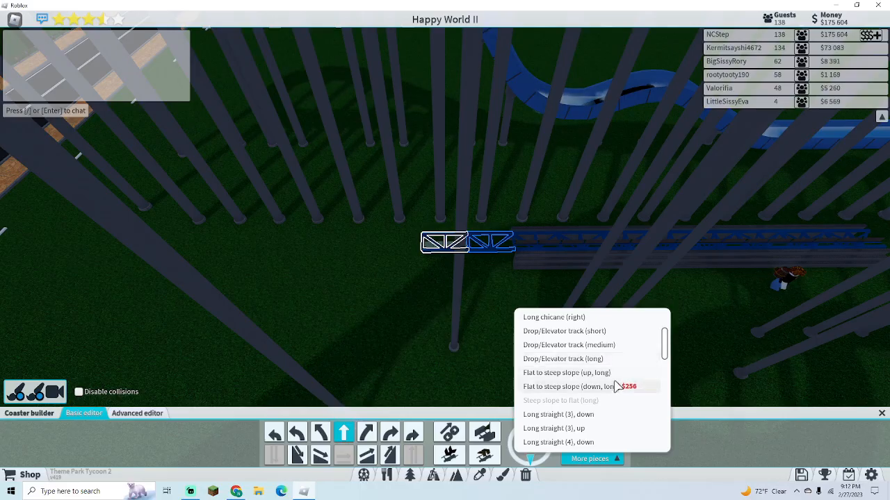
mouse_move(609, 370)
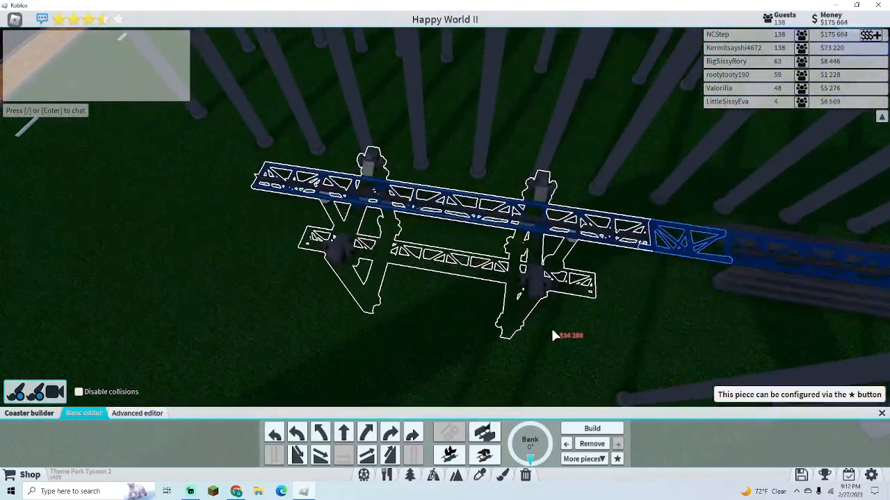
mouse_move(584, 459)
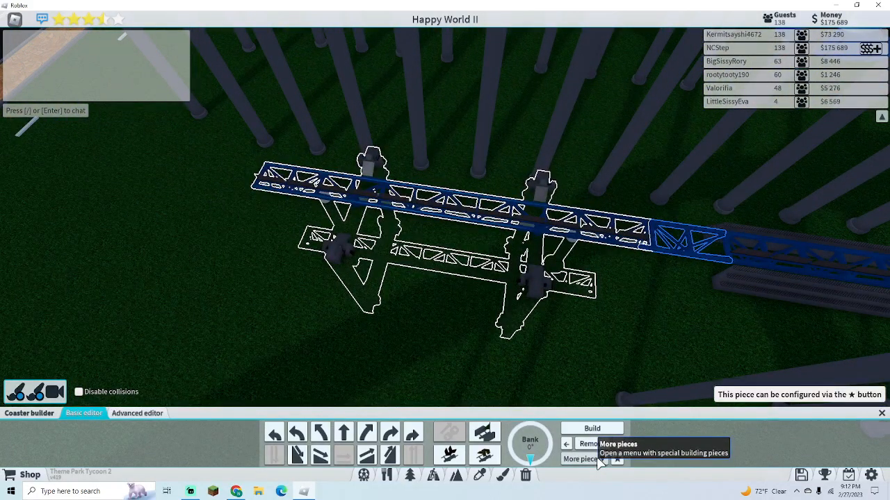
left_click(583, 459)
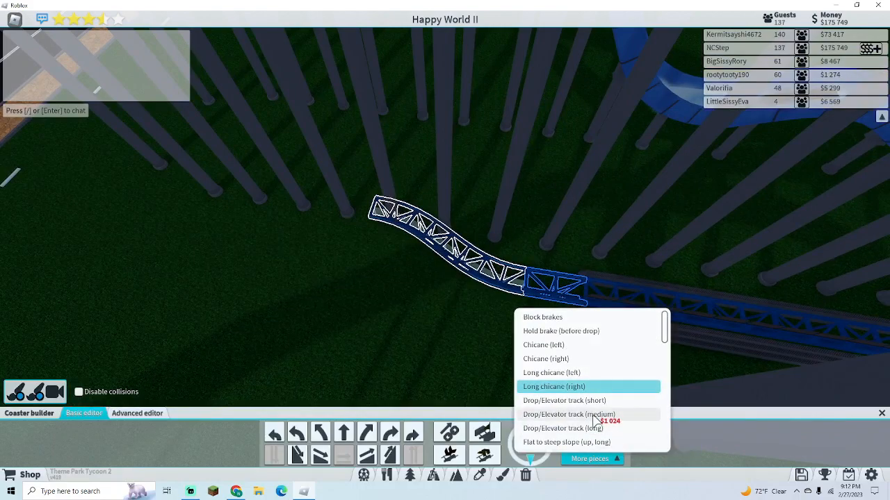
left_click(569, 415)
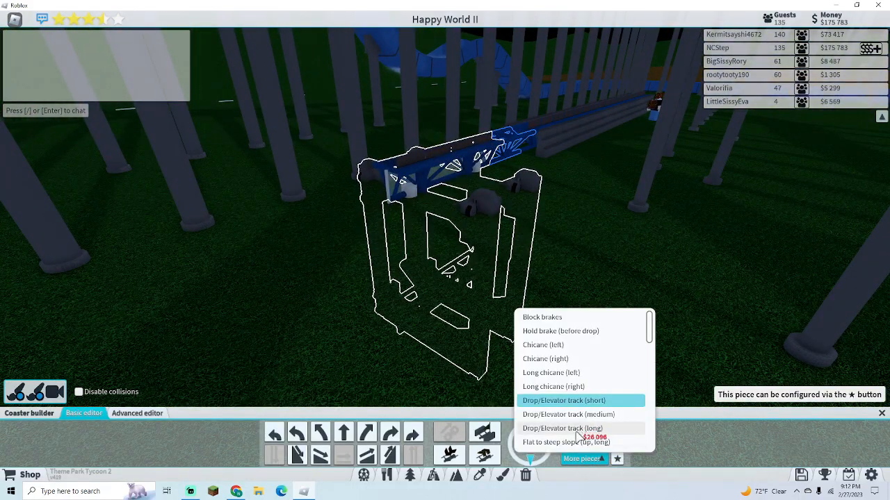
left_click(562, 428)
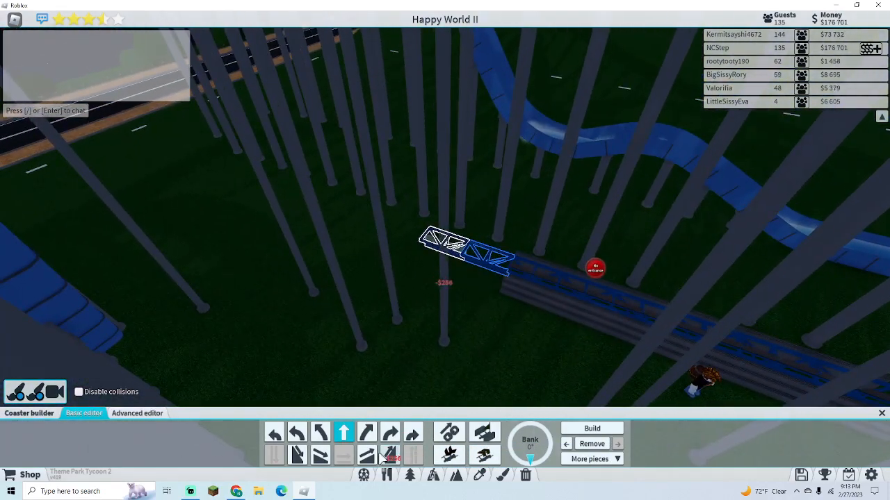
- Build two more track pieces carrying the coaster over the road
left_click(451, 431)
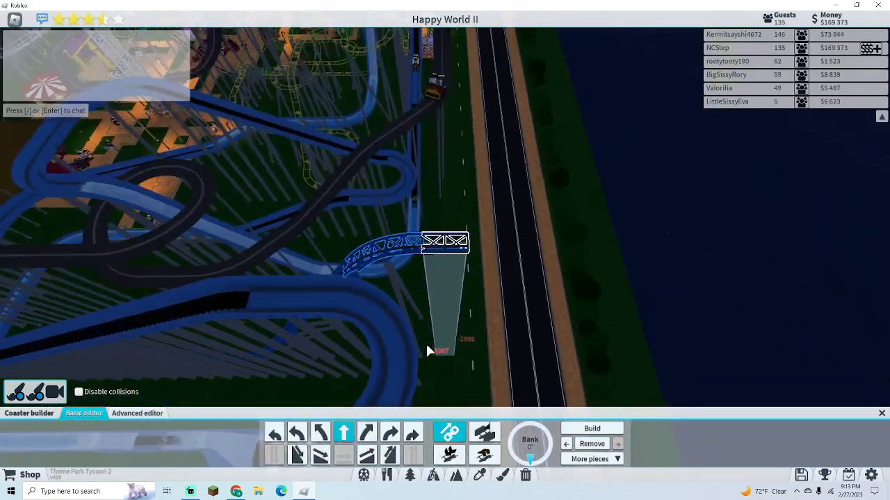
left_click(297, 434)
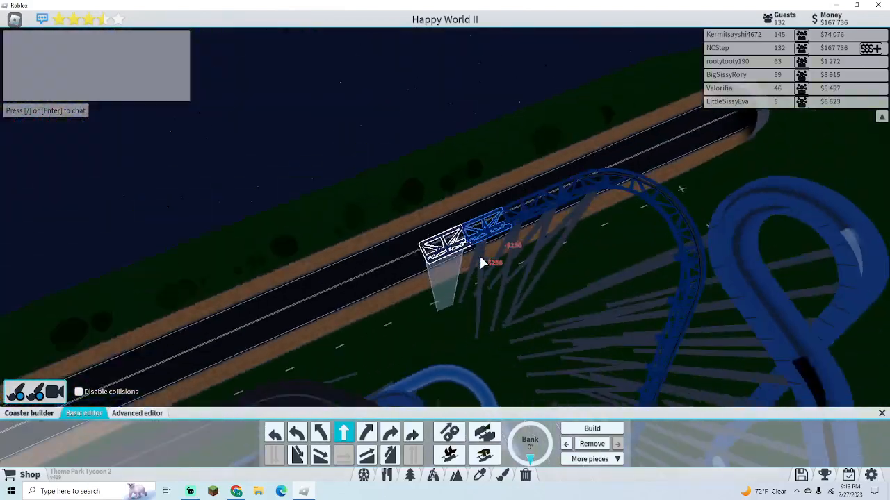
- Select another short Drop/Elevator track piece beyond the road
left_click(590, 459)
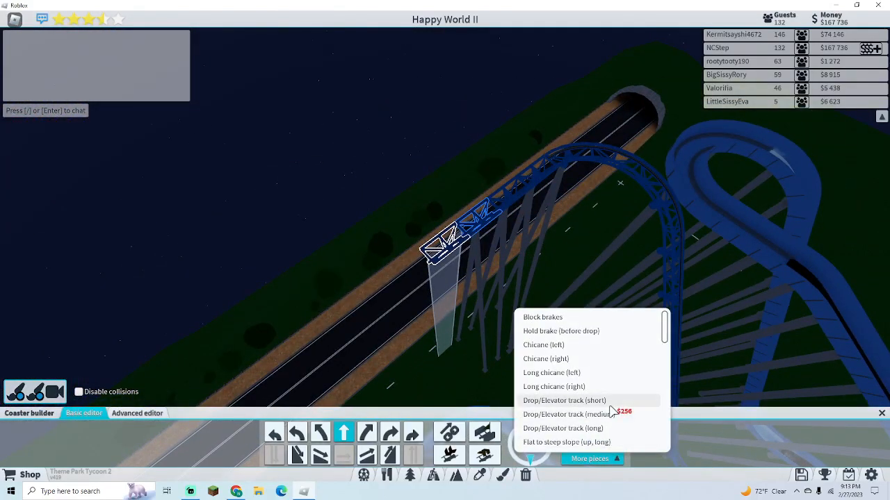
left_click(561, 414)
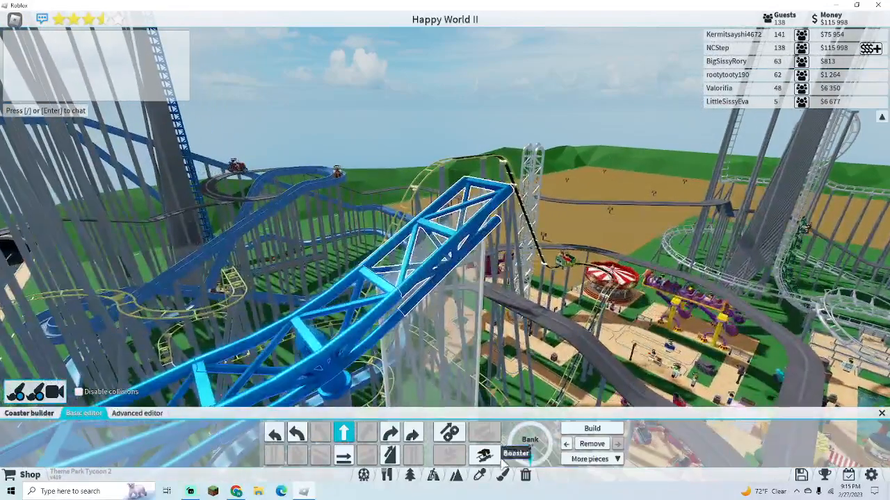
- Pick the Corkscrew (up, left) piece, check it from another angle, and build it
left_click(591, 458)
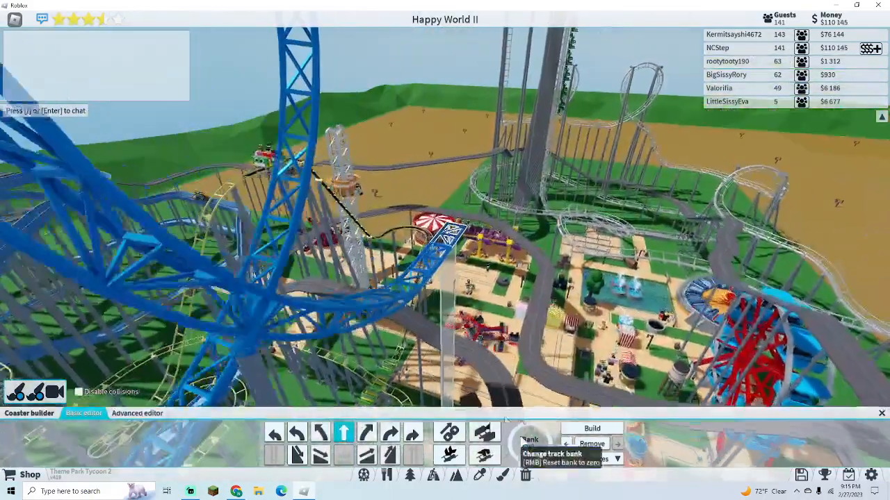
left_click(590, 459)
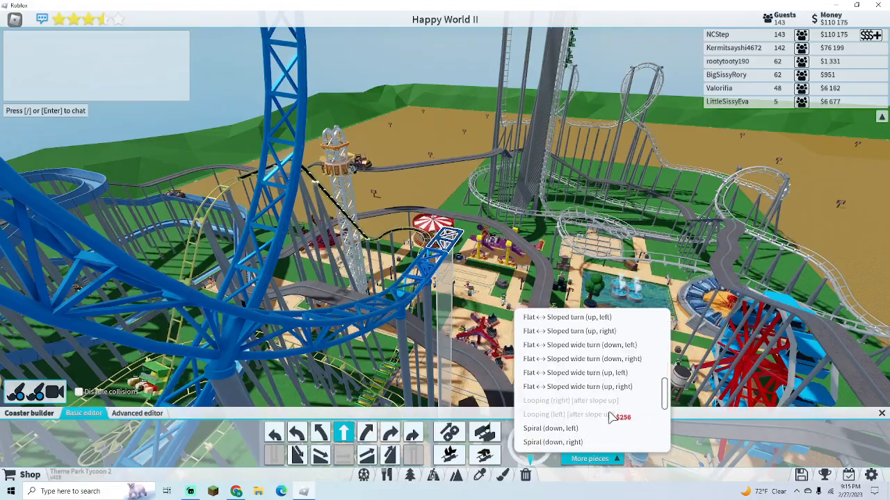
scroll("down", 3)
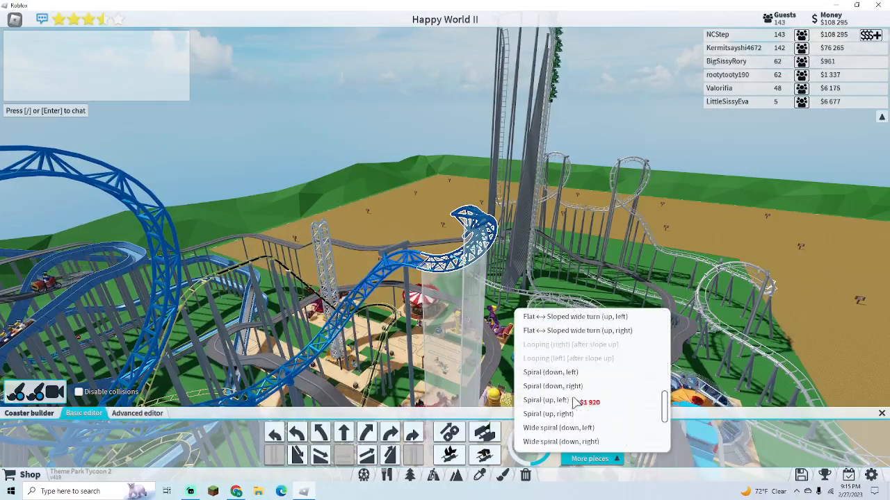
scroll("down", 3)
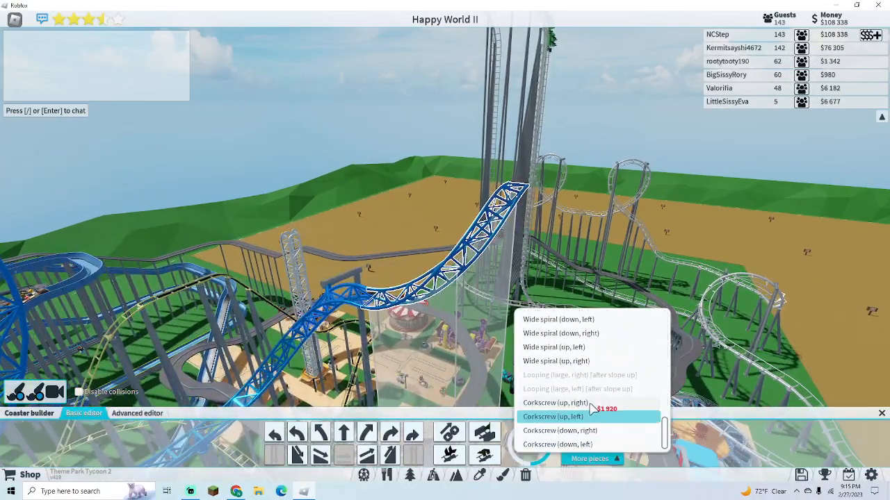
left_click(552, 417)
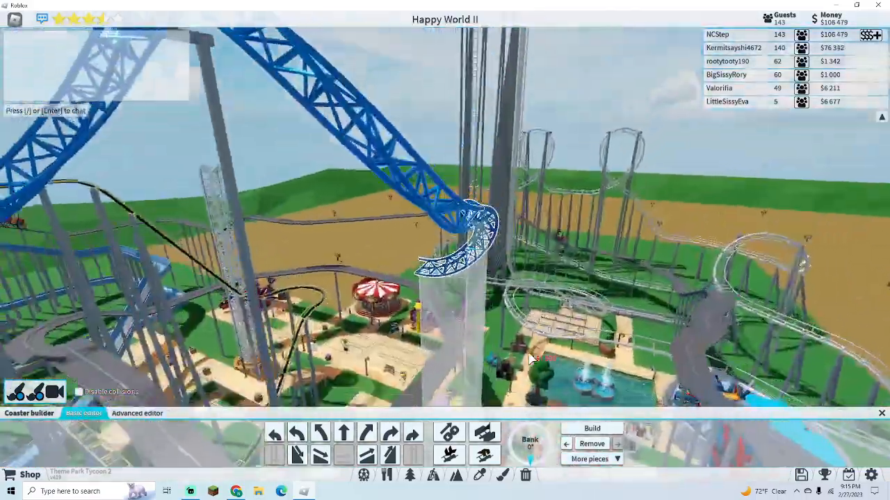
left_click_drag(528, 359, 431, 126)
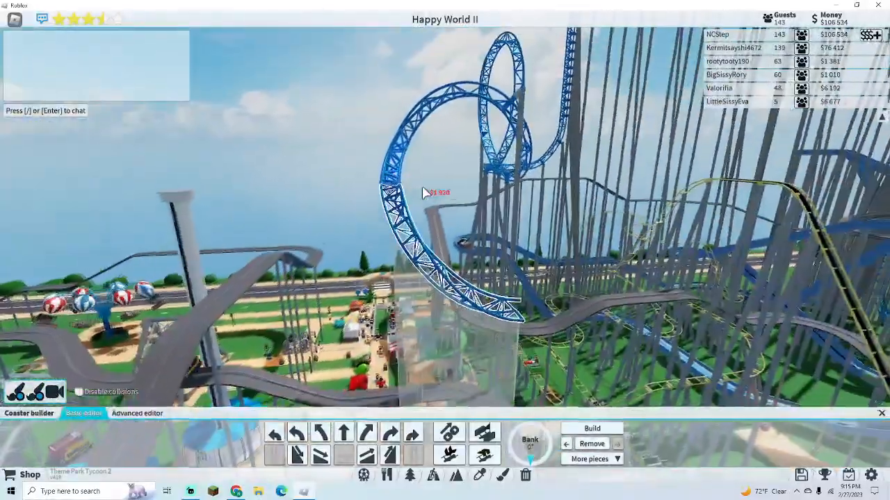
left_click(589, 459)
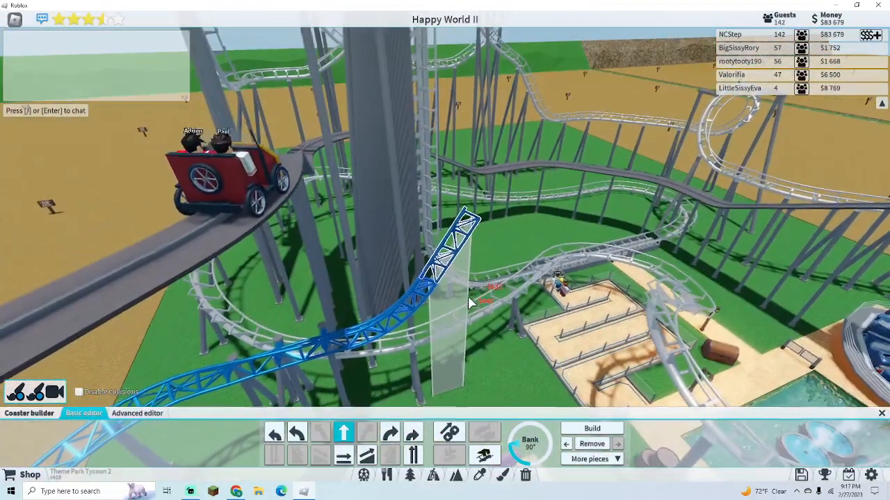
- Build the next steep upward piece and adjust the banking for the following one
left_click(589, 459)
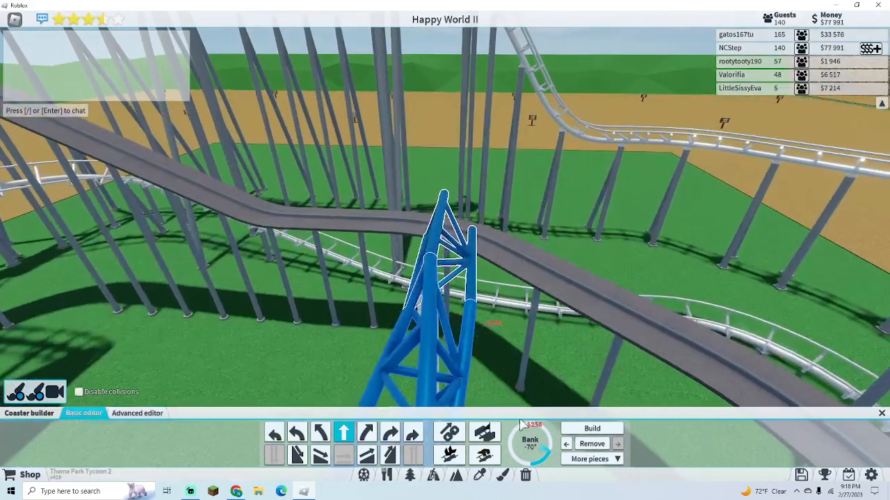
left_click(530, 442)
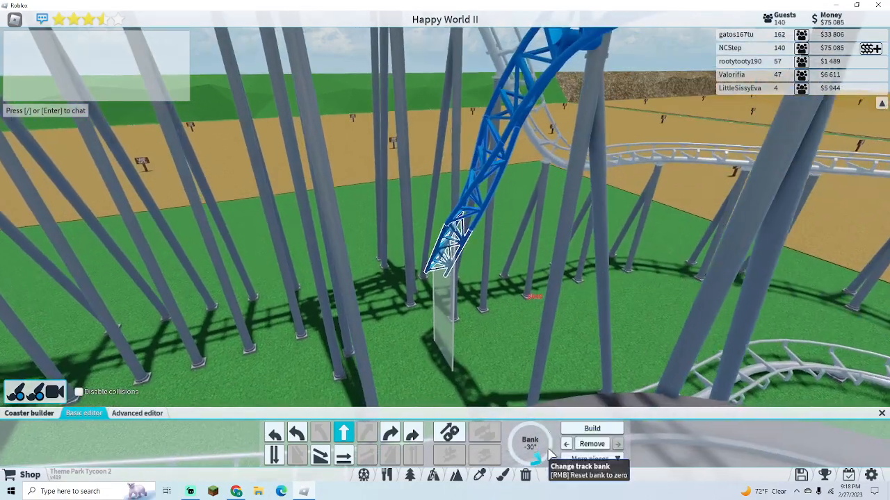
- Reset the banking to level and build the next piece of the climb
right_click(529, 443)
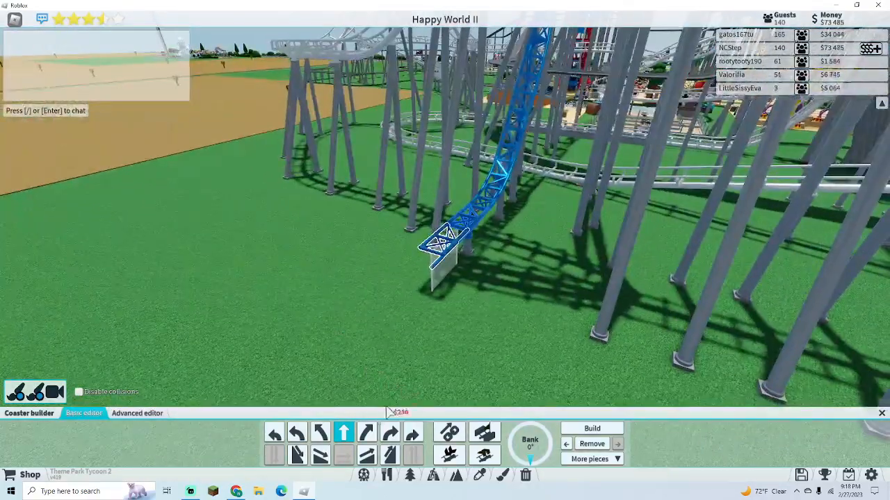
left_click(591, 458)
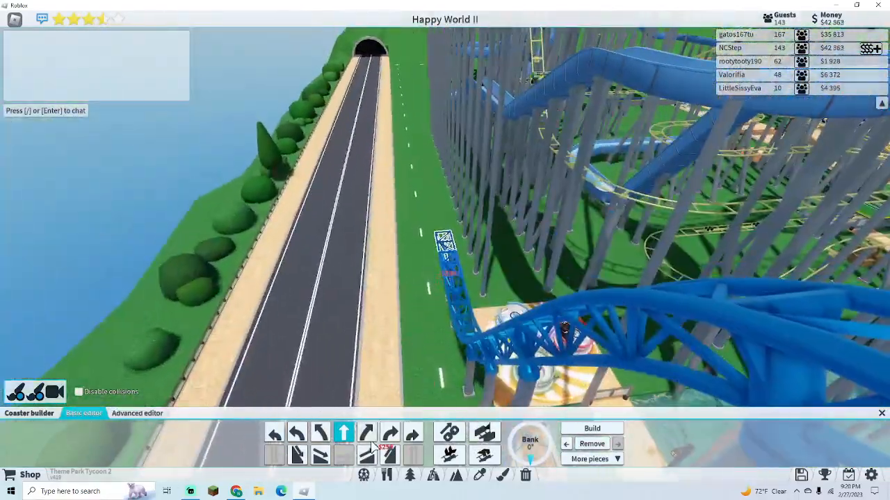
- Choose a Looping piece from More pieces and add the vertical loop to the track
left_click(589, 459)
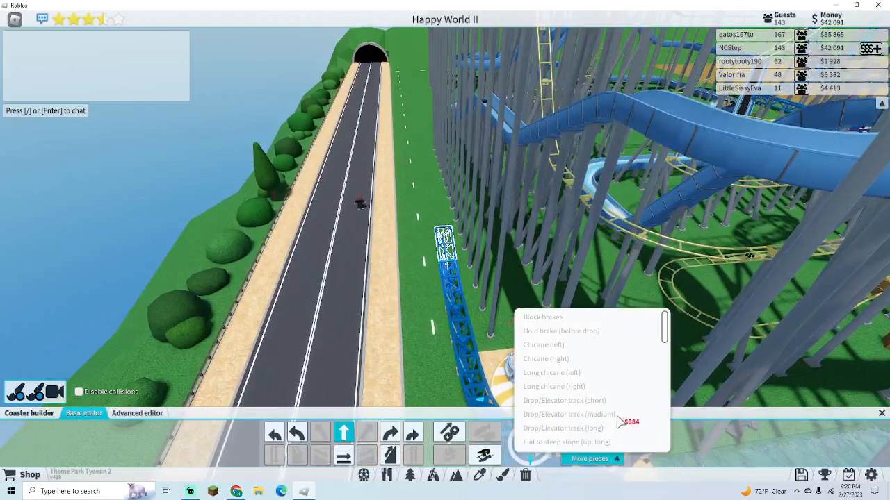
scroll("down", 3)
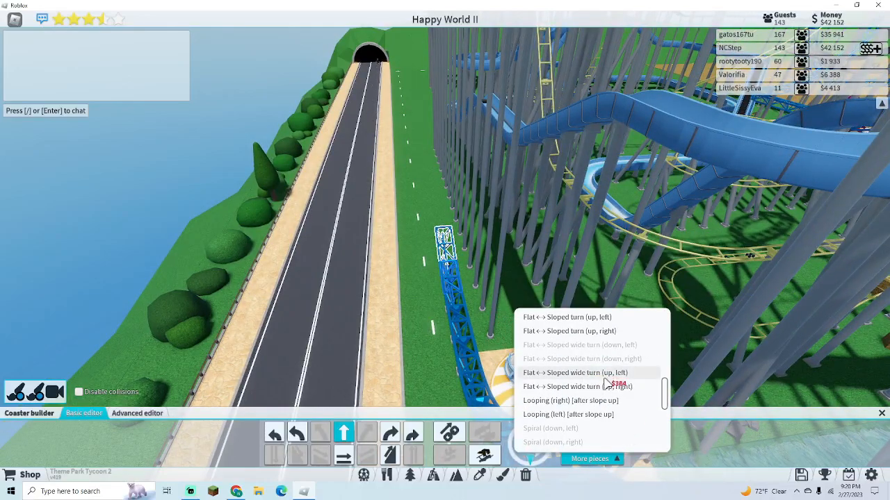
left_click(568, 414)
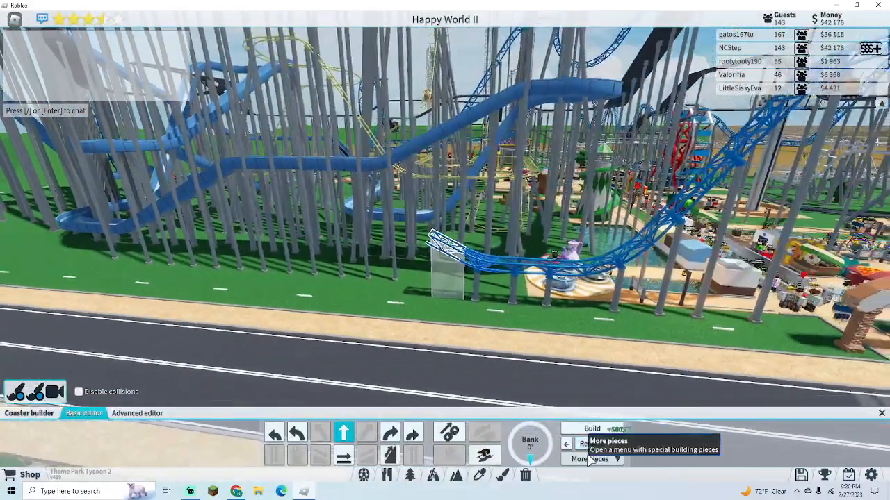
left_click(593, 459)
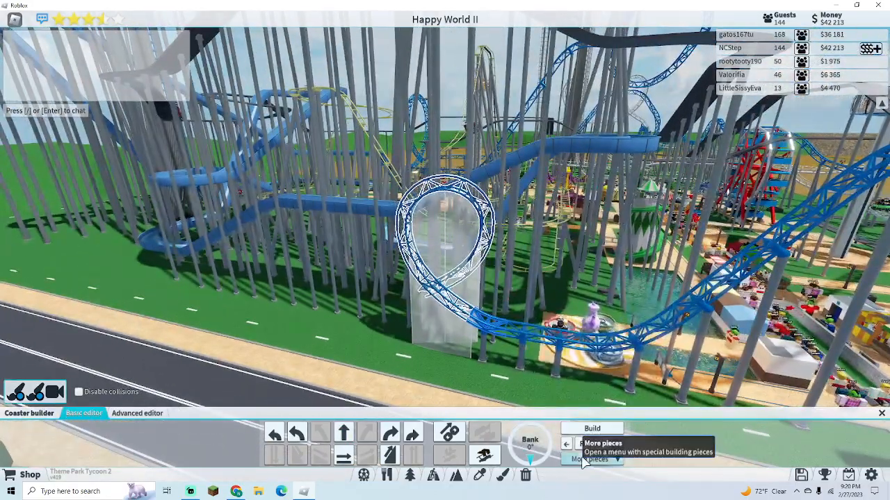
left_click(592, 459)
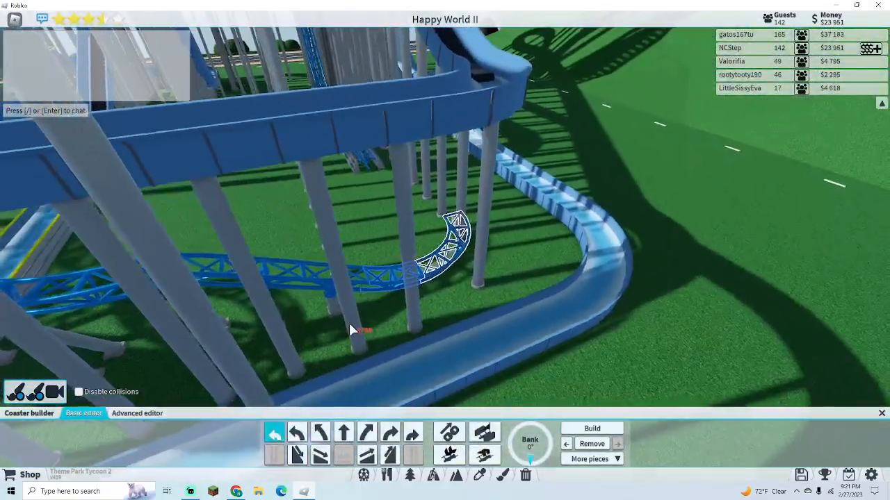
left_click(136, 413)
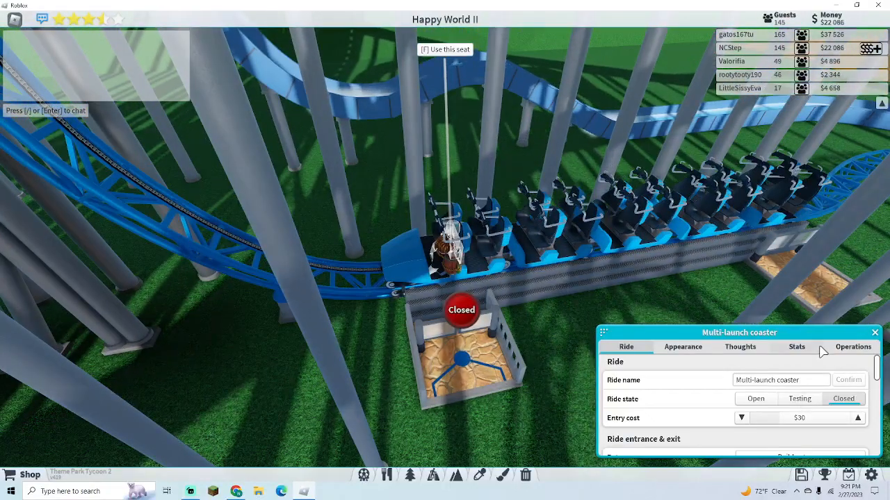
- View the Multi-launch coaster's Stats readouts of g-force and ride time
left_click(797, 348)
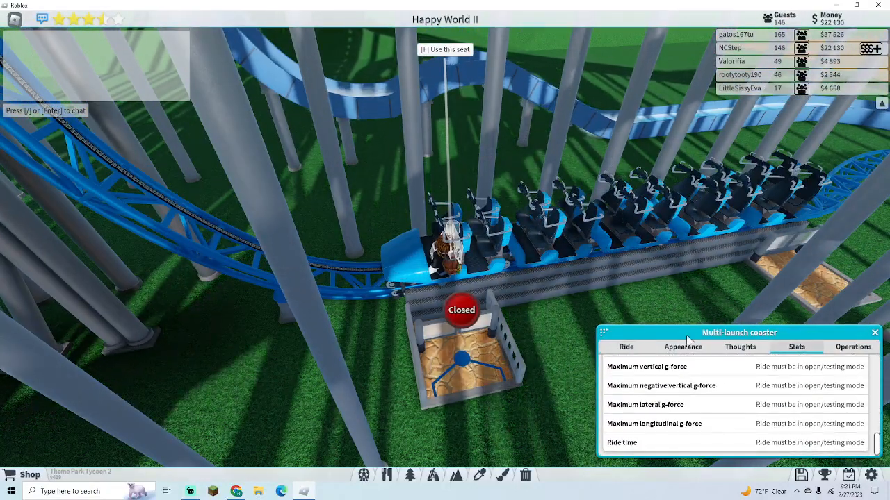
left_click(462, 309)
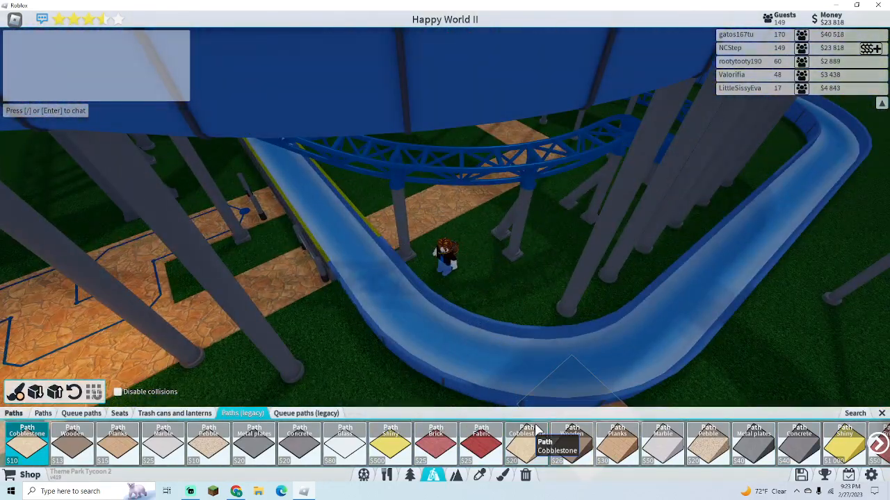
- Lay a cobblestone legacy path tile beside the blue slide
left_click(525, 442)
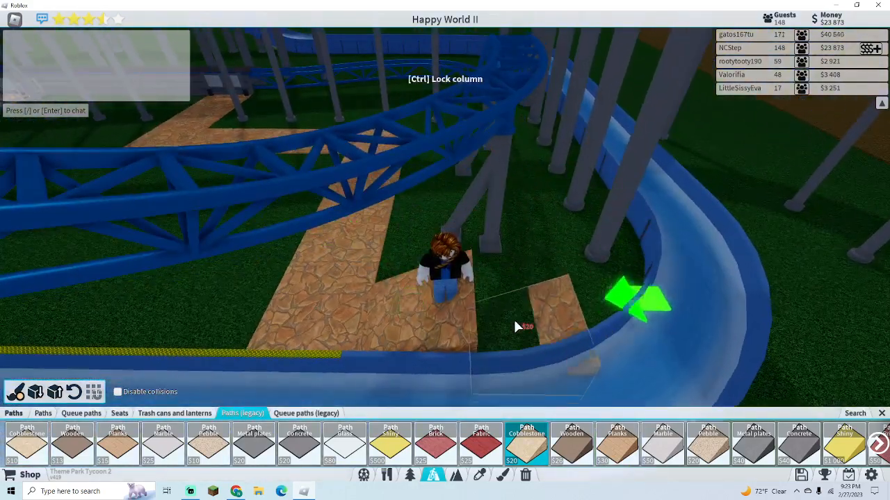
left_click(521, 278)
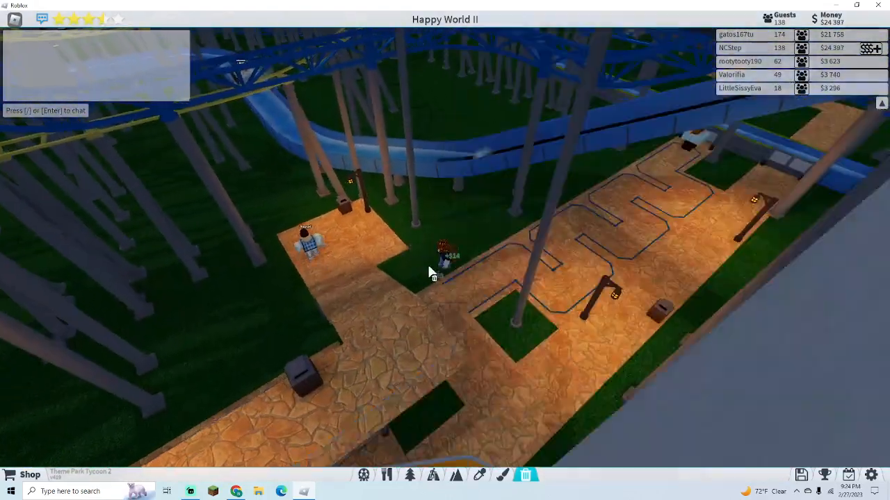
- Choose the cobblestone queue path style for a switchback queue joined to the walkway
left_click(432, 475)
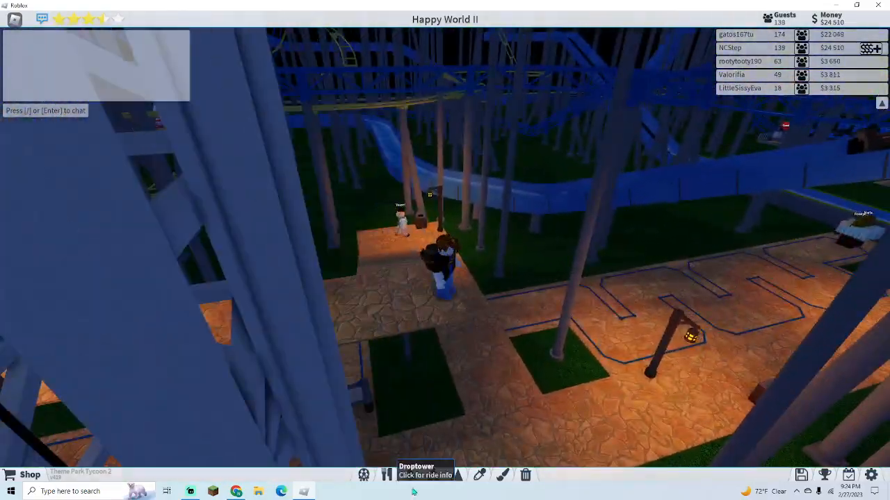
left_click(409, 475)
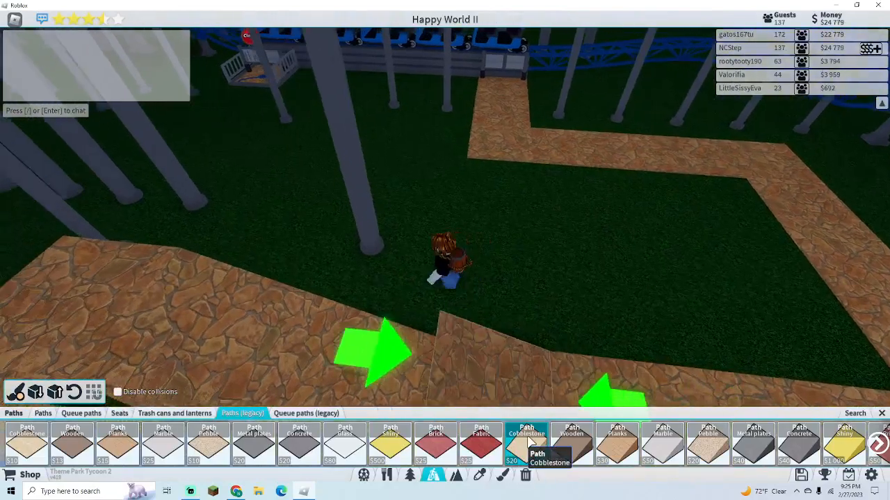
left_click(80, 413)
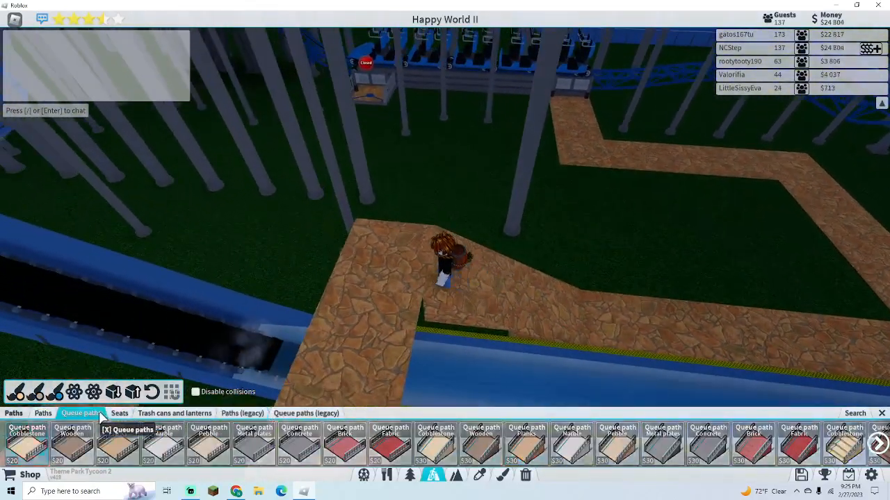
left_click(306, 413)
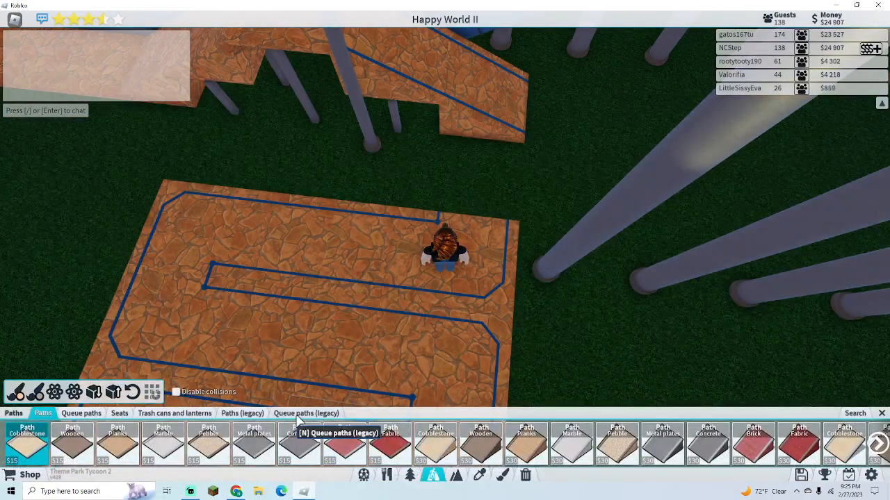
- Lay more cobblestone path under the blue track and pick the cobblestone legacy queue path
left_click(306, 413)
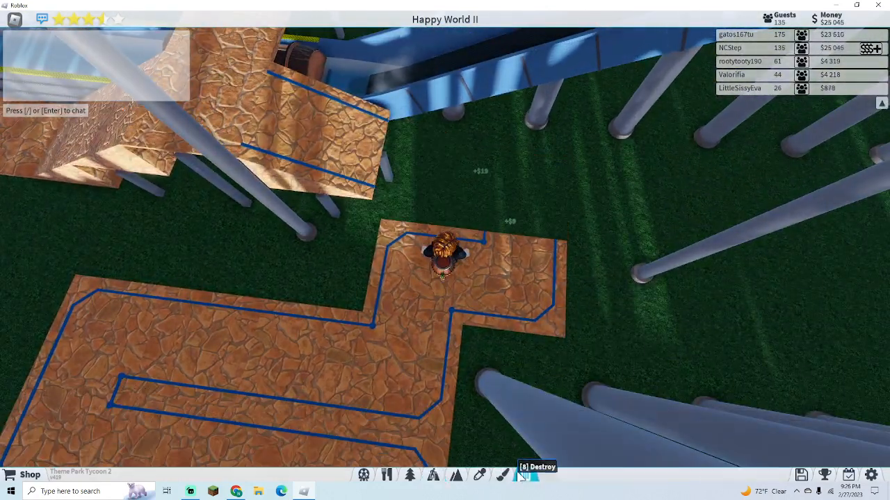
left_click(432, 476)
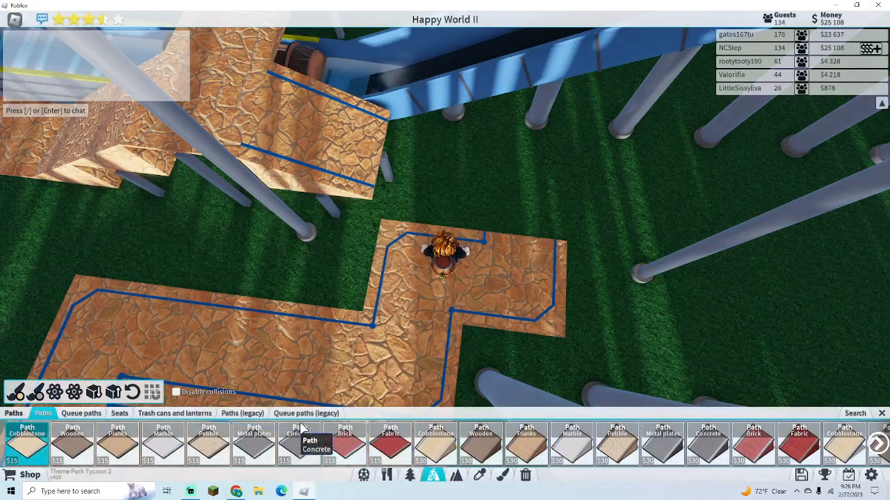
left_click(306, 413)
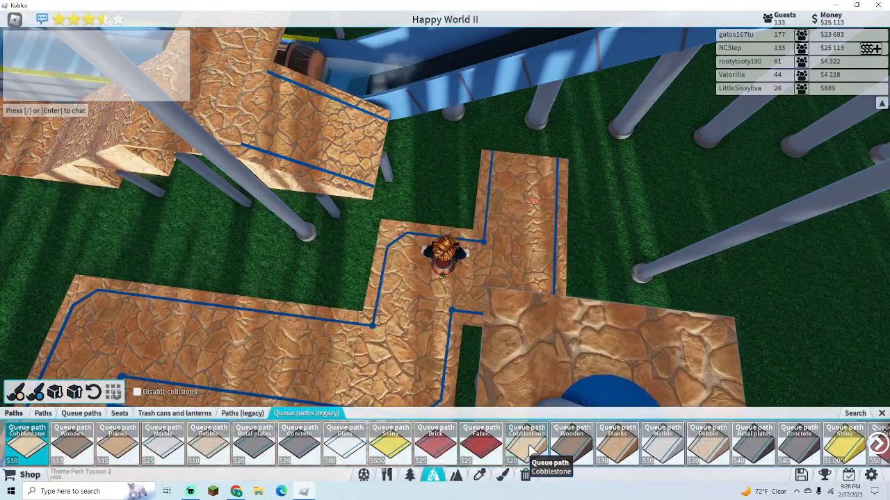
left_click(526, 442)
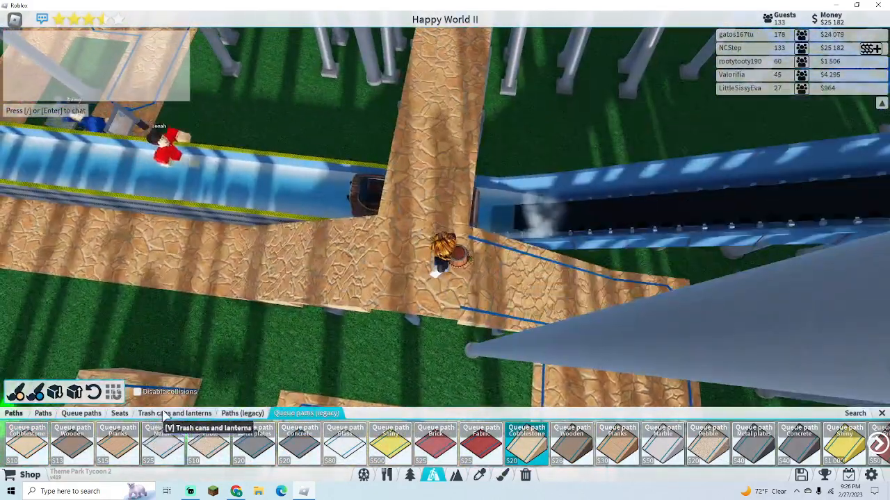
- Browse the trash cans and lanterns pieces before selecting the Multi-launch coaster
left_click(176, 413)
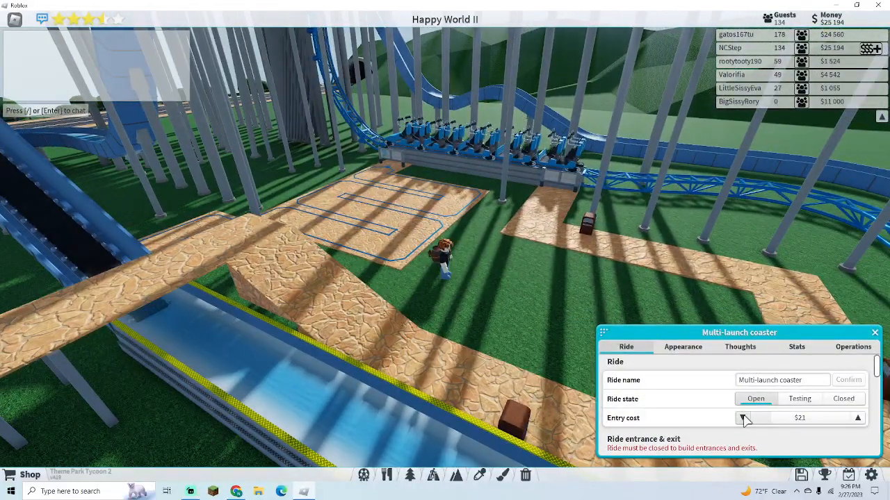
- Set the Multi-launch coaster's ride state to Open
left_click(743, 417)
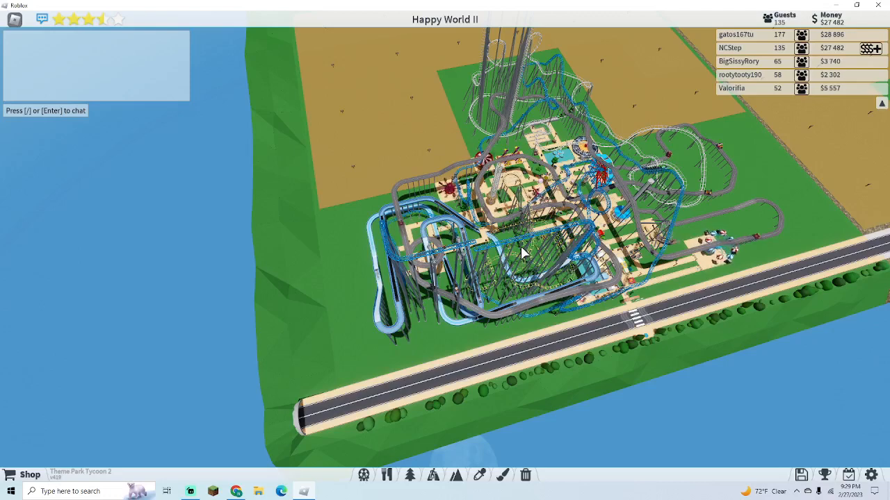
mouse_move(428, 156)
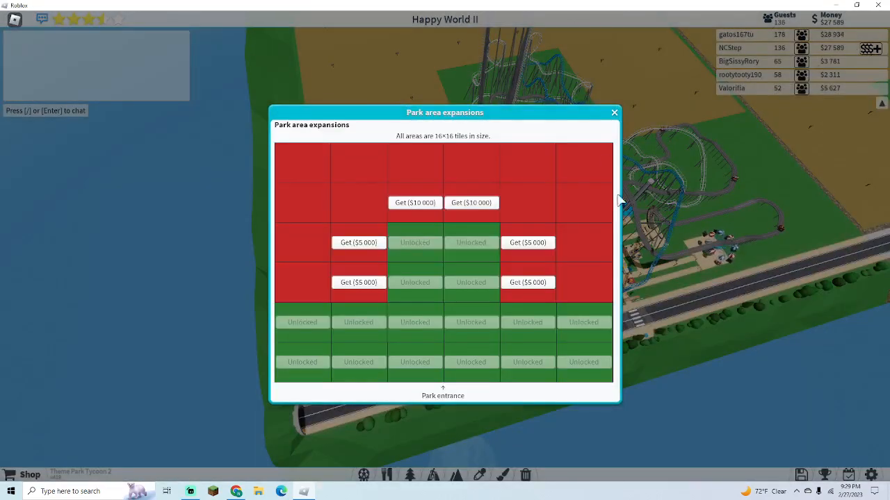
- Bring up the park area expansions grid
left_click(614, 111)
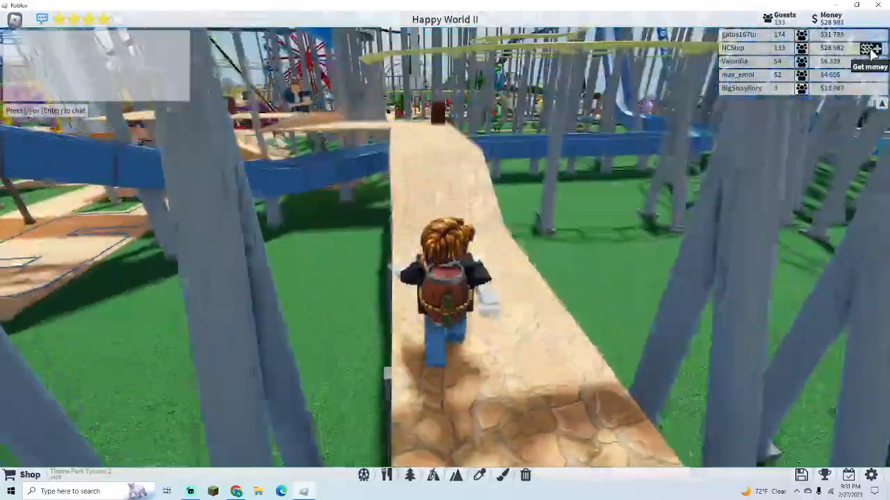
- Go from the Shop to the Rides catalogue of buildable rides
left_click(870, 47)
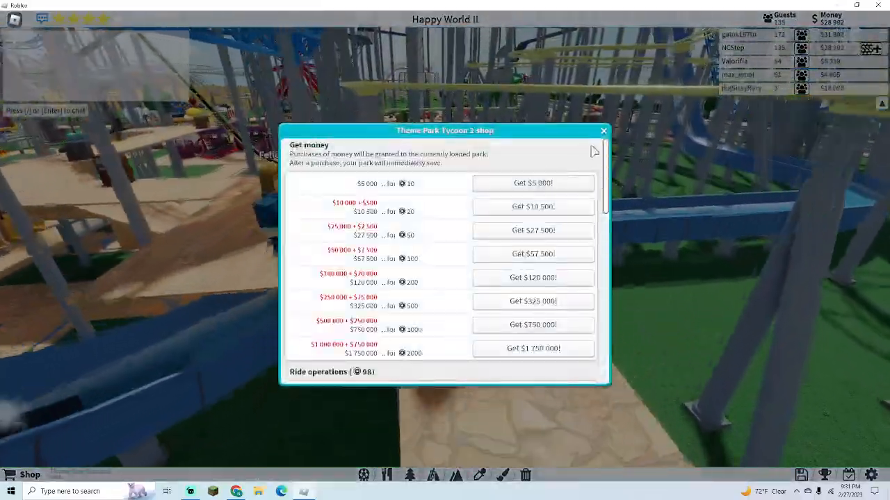
left_click(603, 131)
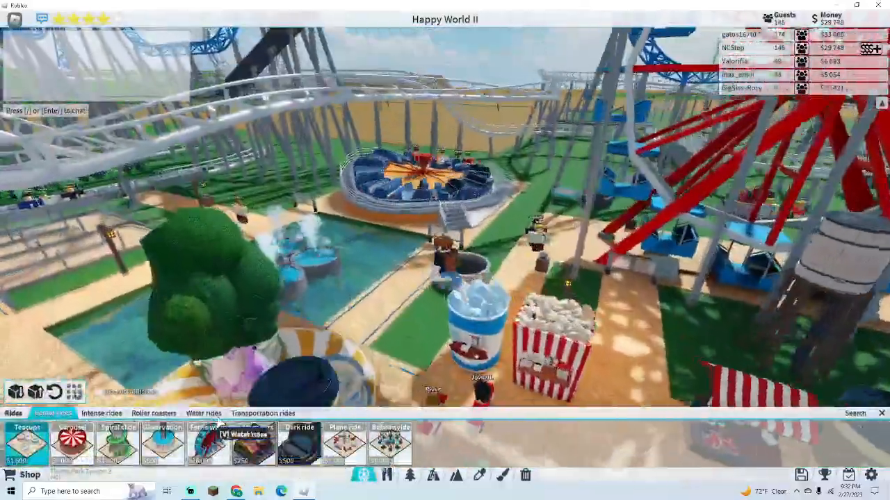
- Choose the Slingshot ride from the catalogue to place in the park
left_click(103, 413)
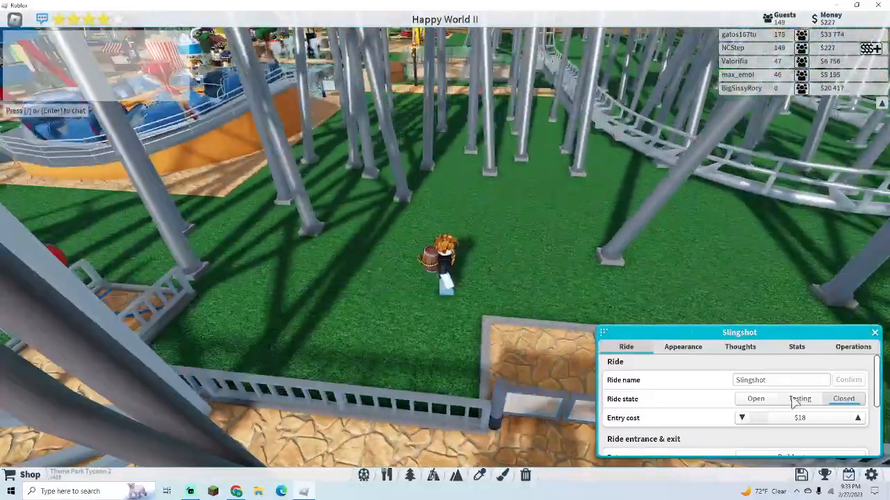
- Set the Slingshot's ride state to Open and close its settings
left_click(755, 398)
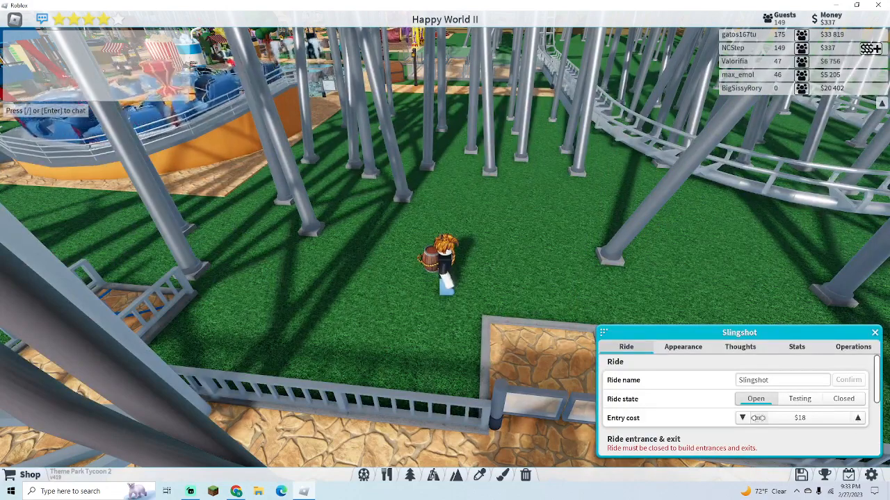
left_click(743, 417)
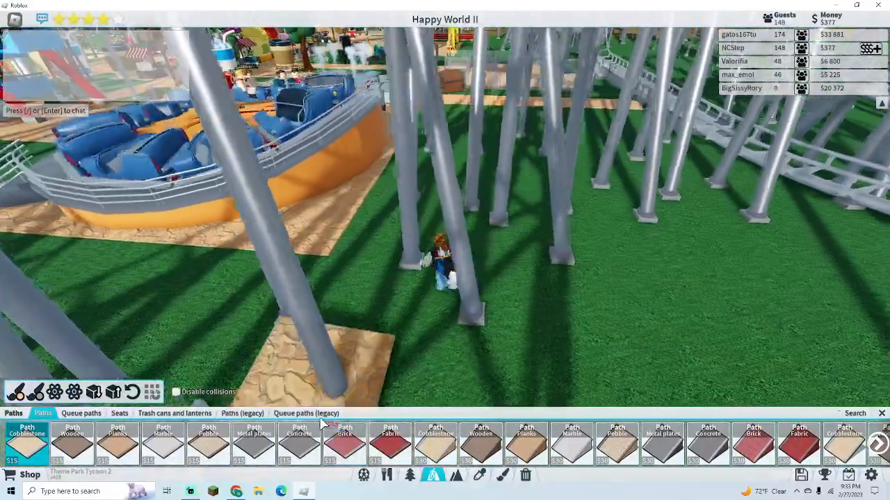
- Build a cobblestone path between the coaster supports to the Slingshot and add a trash can beside it
left_click(306, 413)
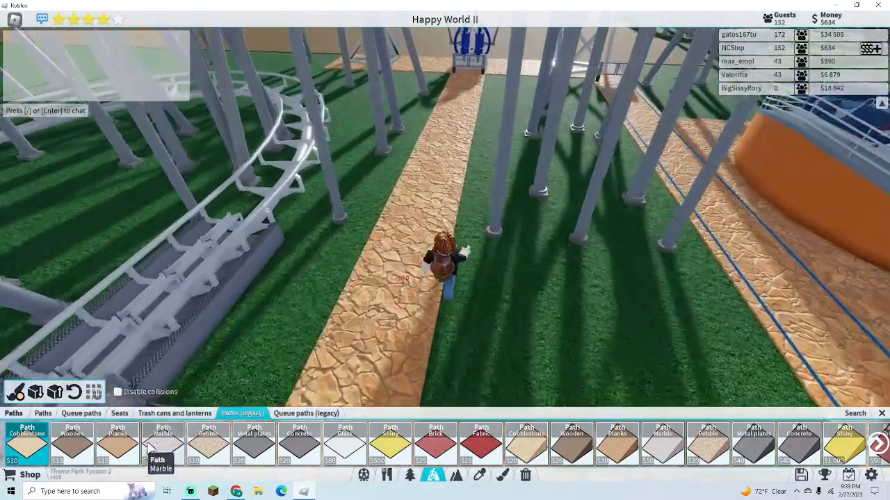
left_click(175, 413)
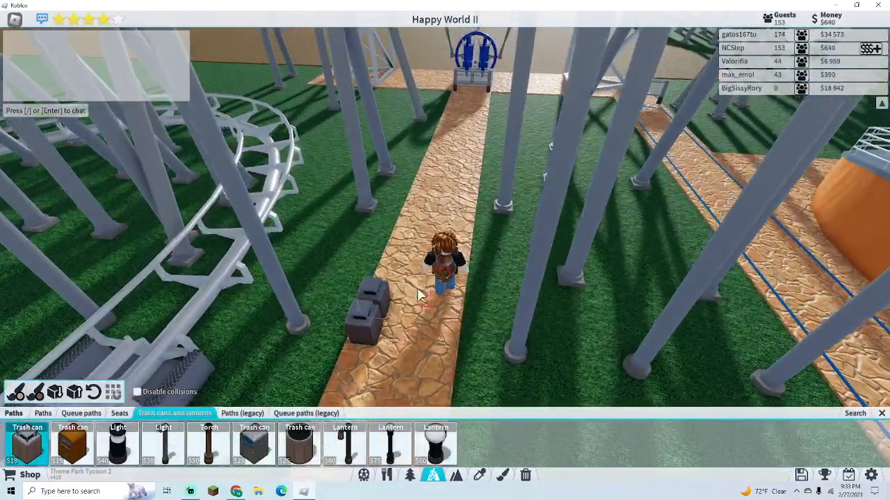